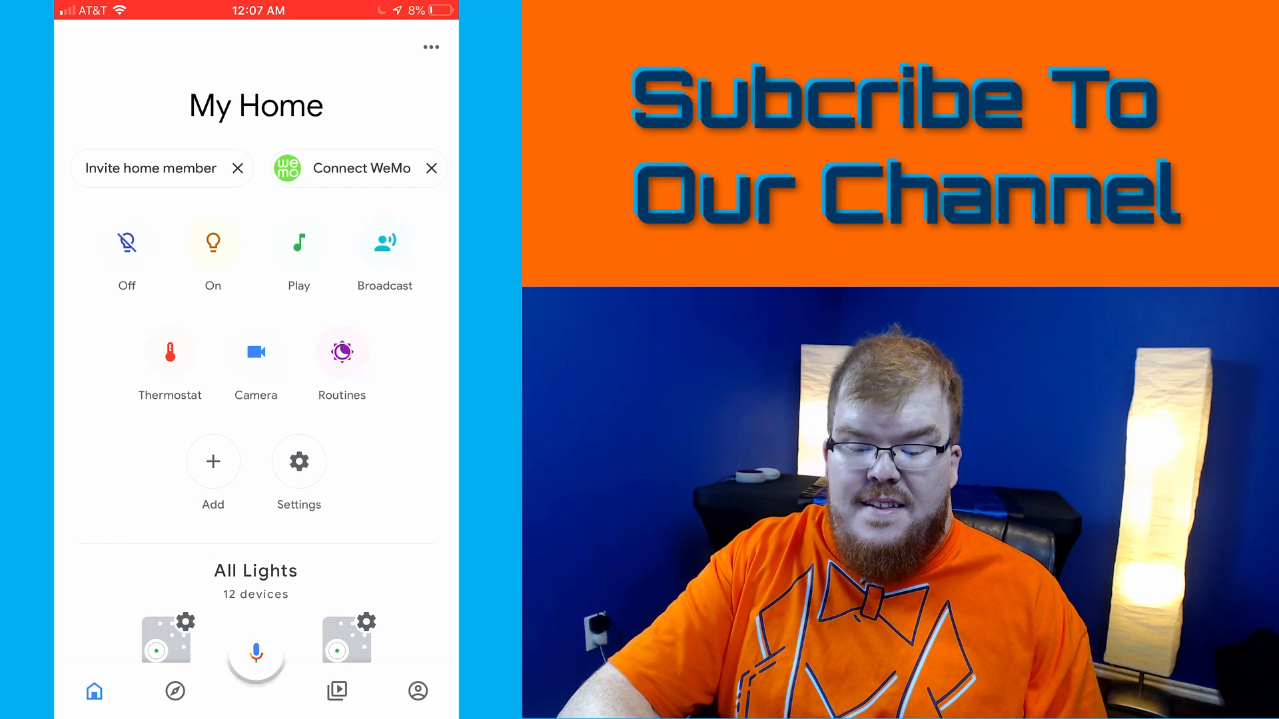
# Start inviting a new home member from the My Home screen.
pyautogui.click(299, 462)
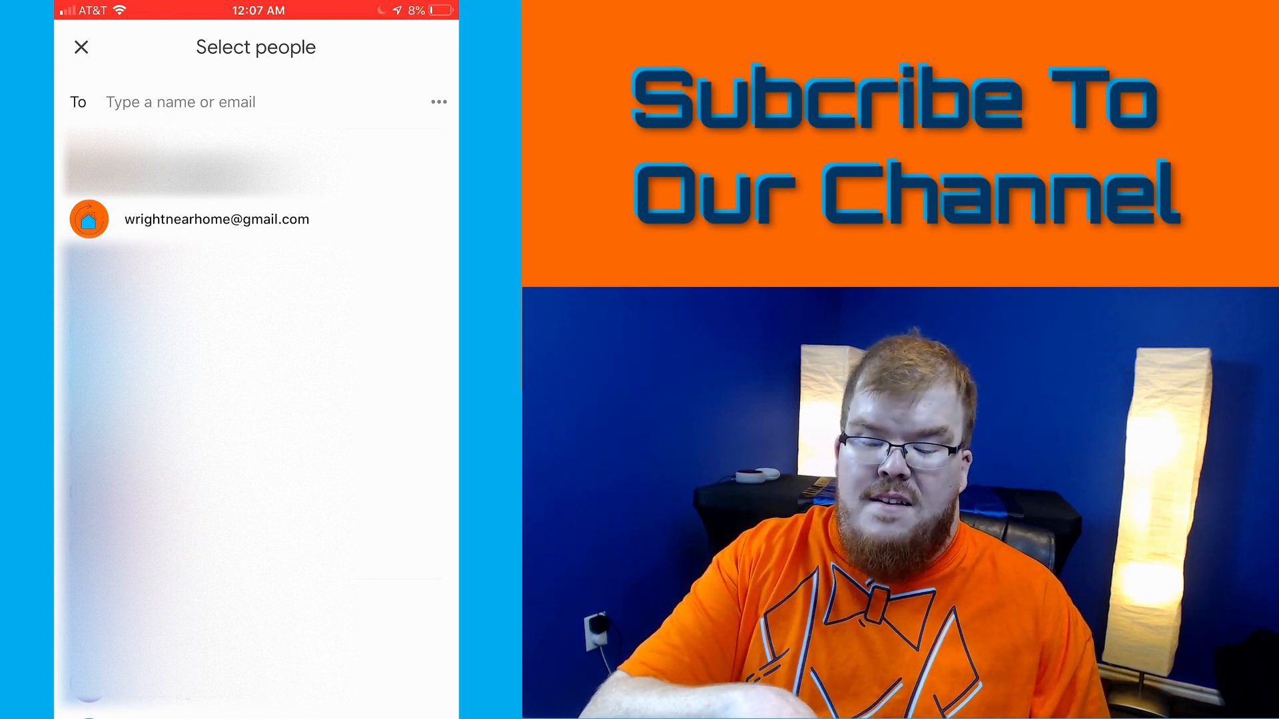
# Choose the suggested Gmail contact as the home member to invite.
pyautogui.click(217, 218)
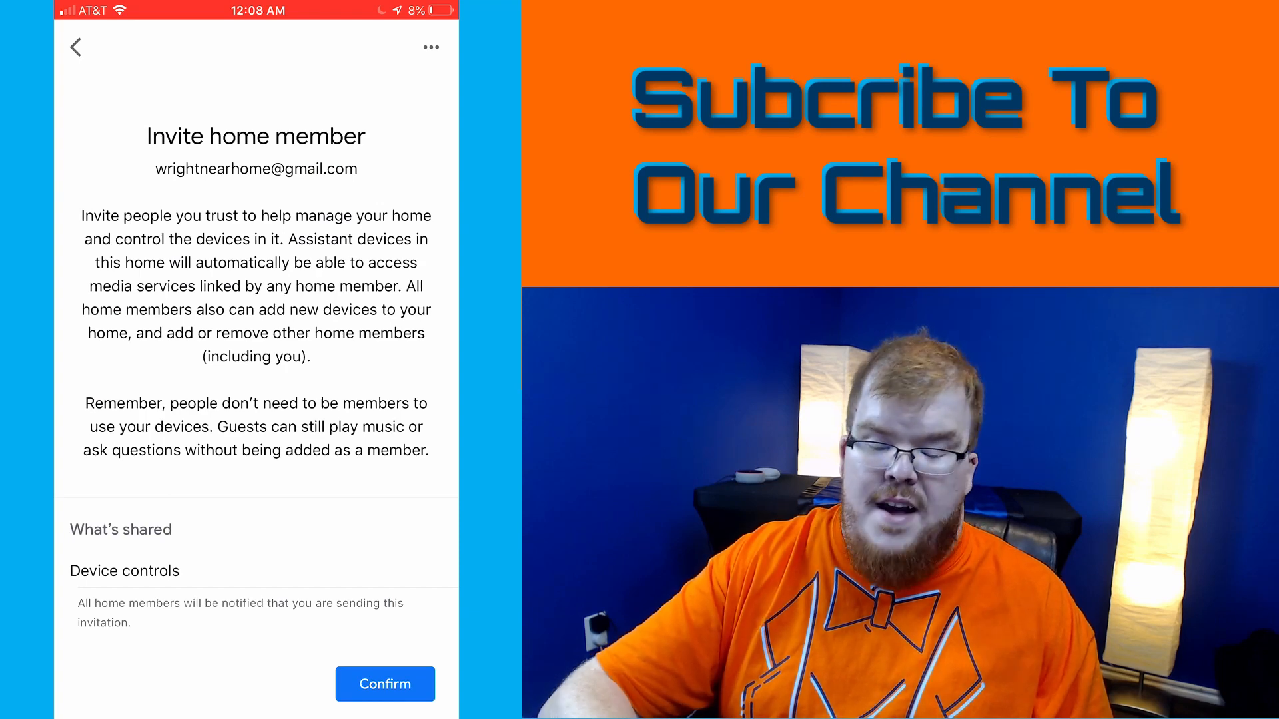
# Review the full list of shared devices and scenes, then confirm the invitation.
pyautogui.scroll(-3)
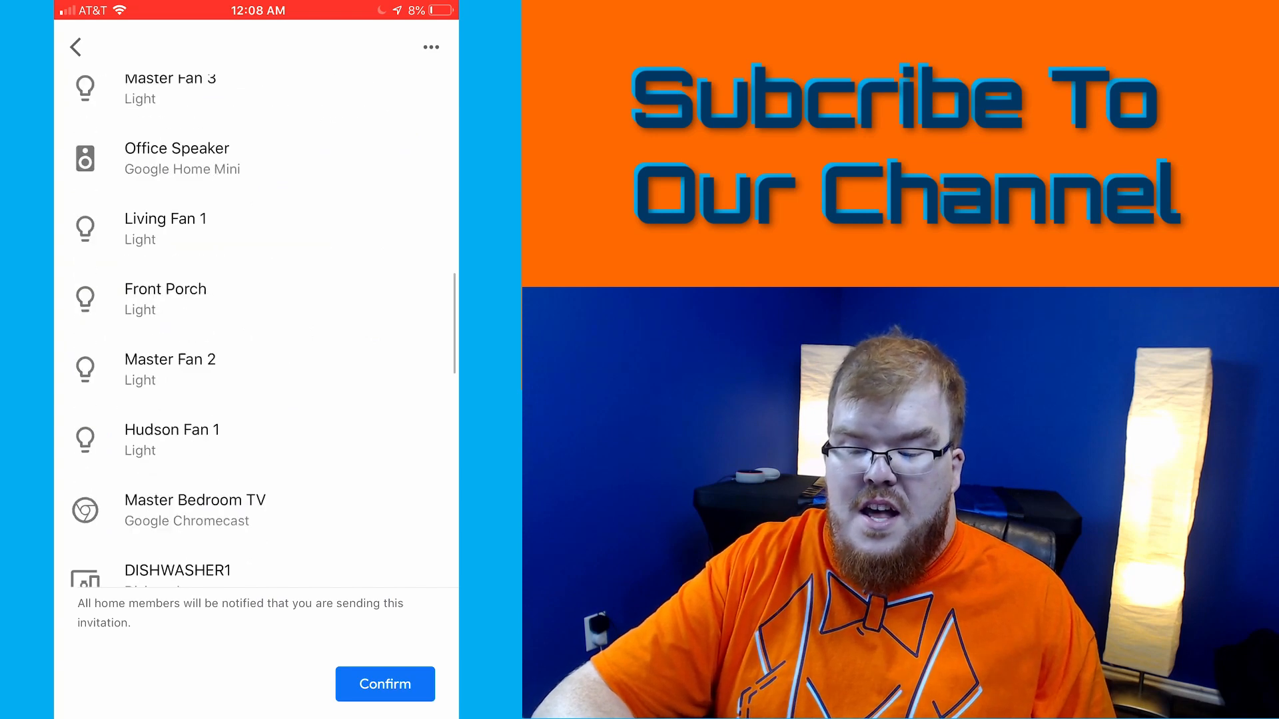
pyautogui.scroll(-3)
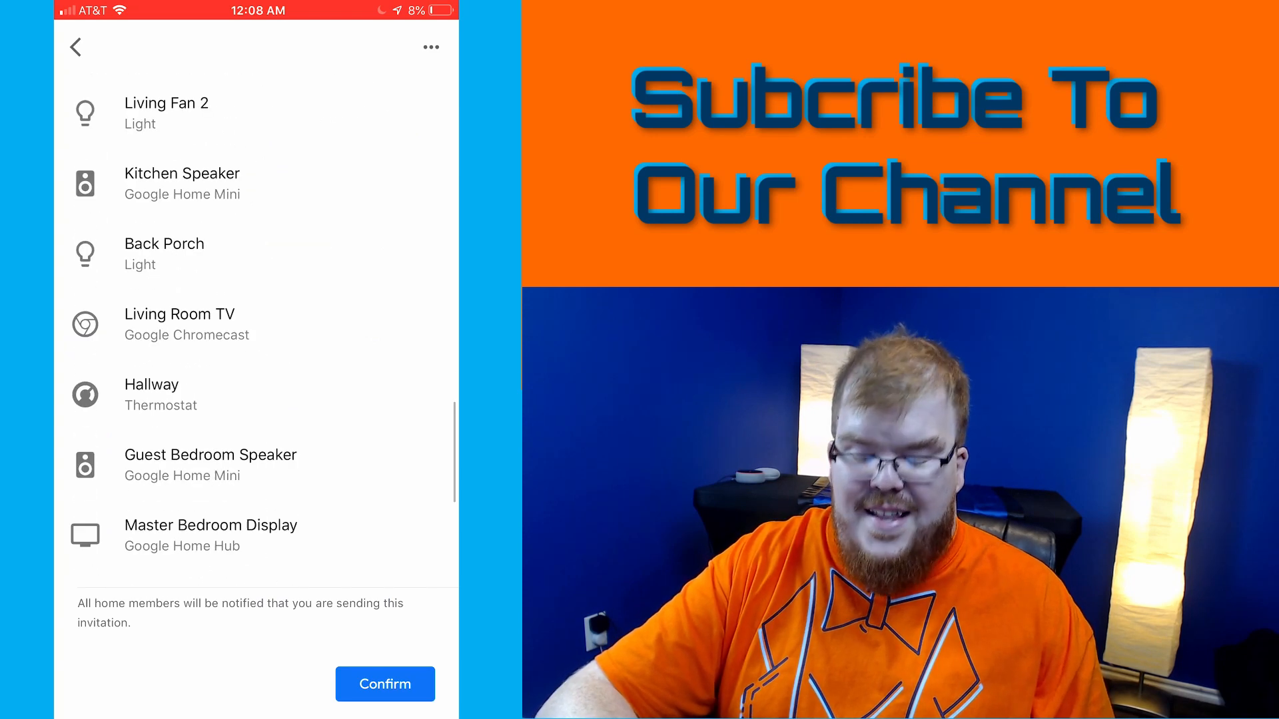
pyautogui.scroll(-3)
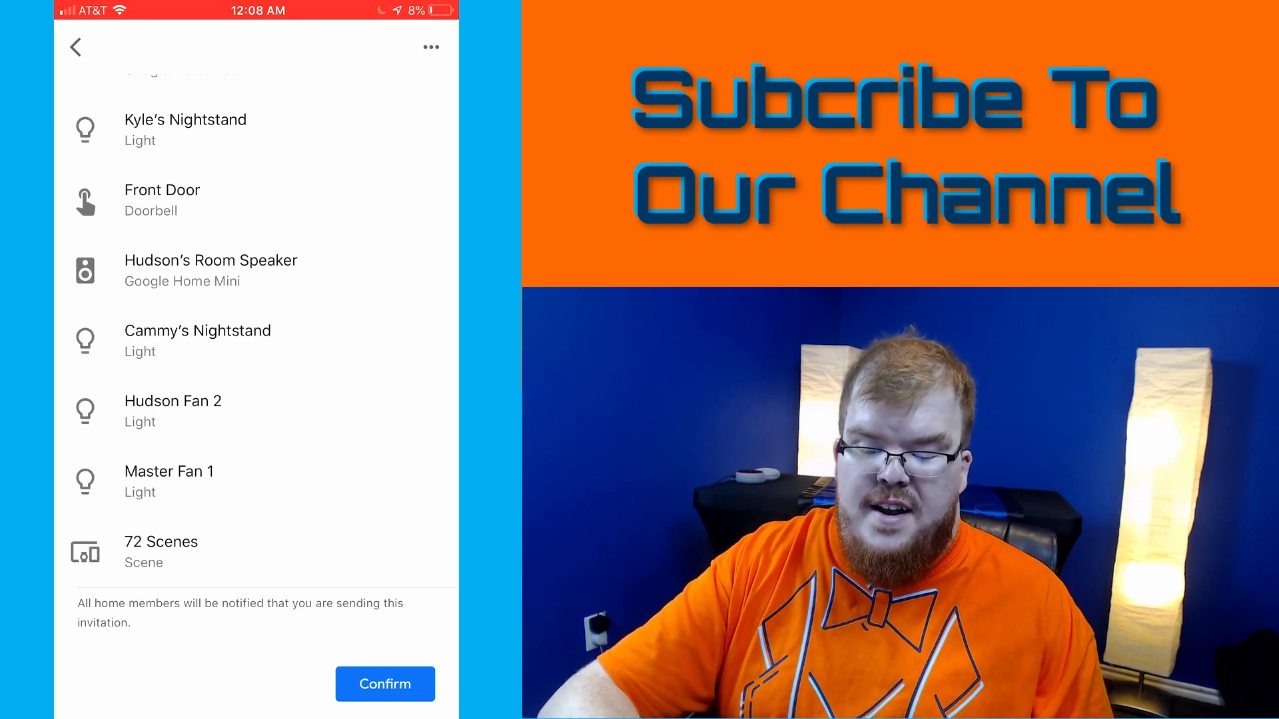
pyautogui.click(385, 684)
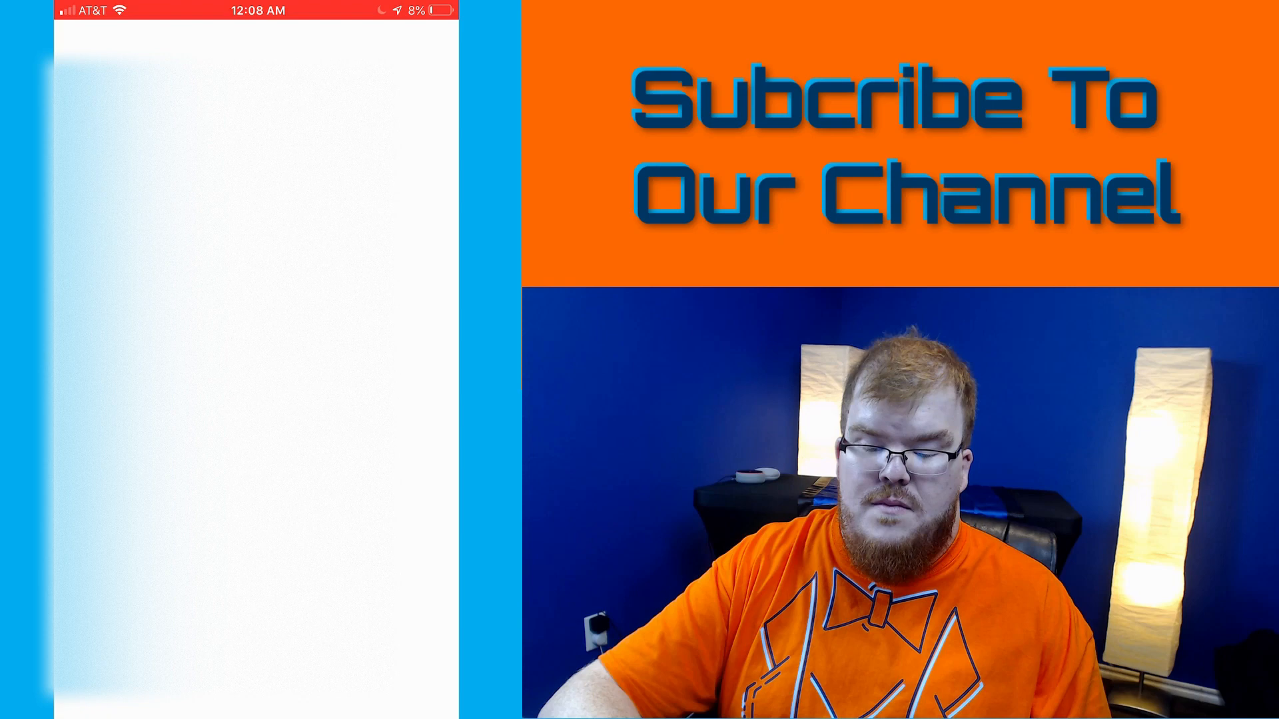